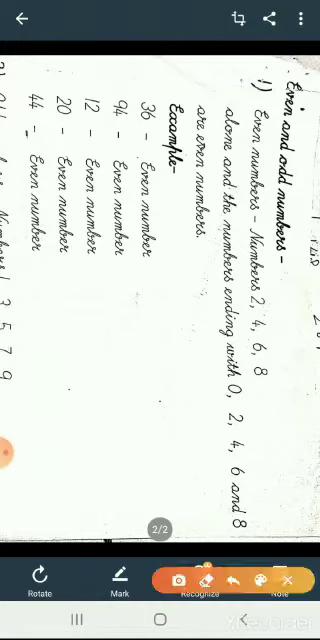
Step: Mark the even digits 2, 4, 6, 8 in the even numbers definition with red ink
drag(248, 110, 228, 82)
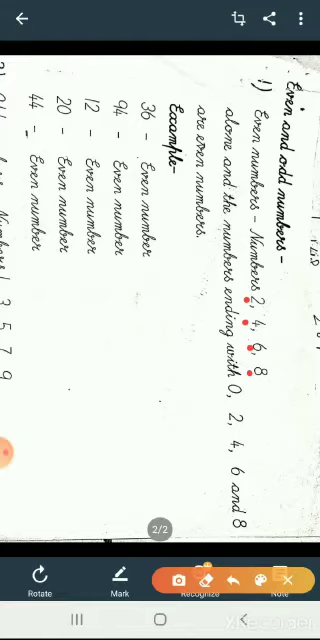
click(216, 384)
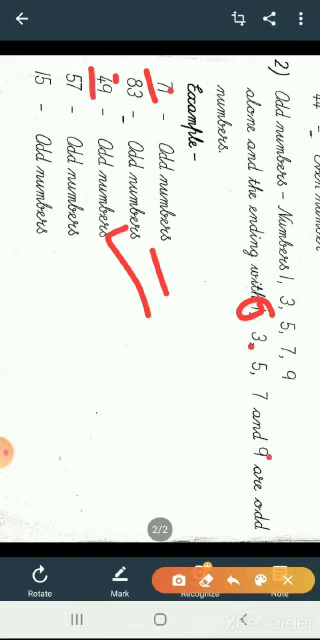
Step: Add red pen marks beside the odd examples 57 and 15
drag(92, 258, 104, 310)
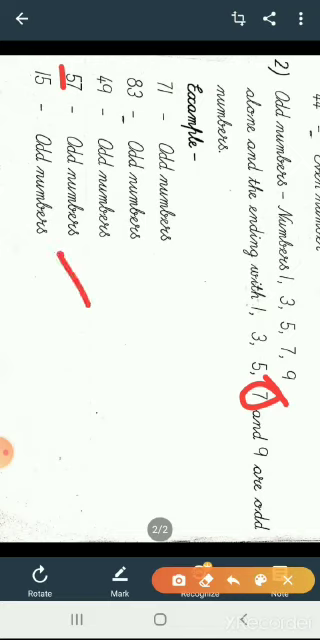
drag(20, 60, 44, 110)
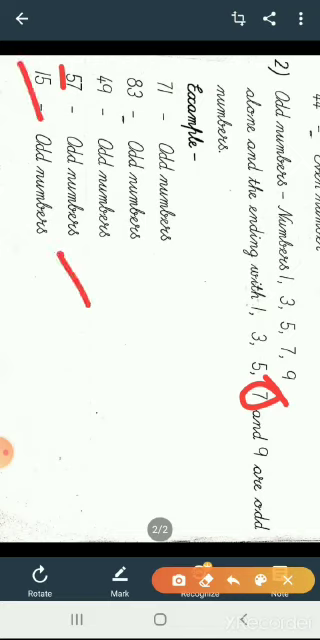